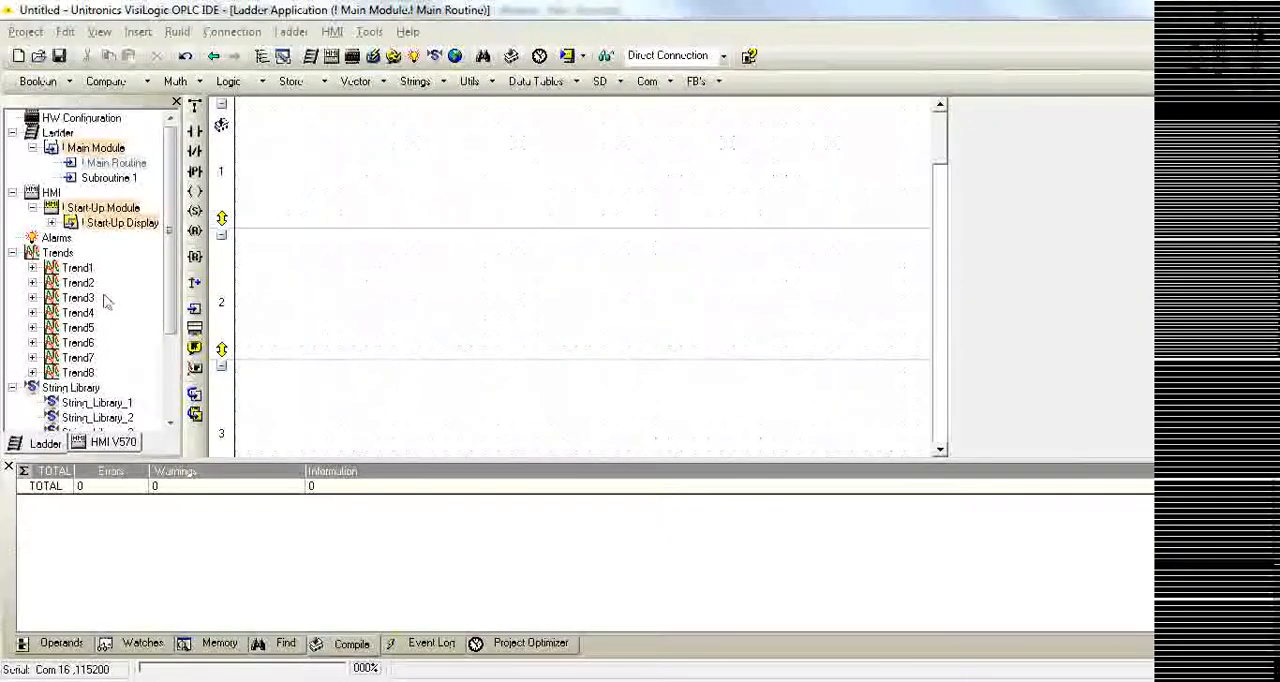
pyautogui.moveTo(324, 258)
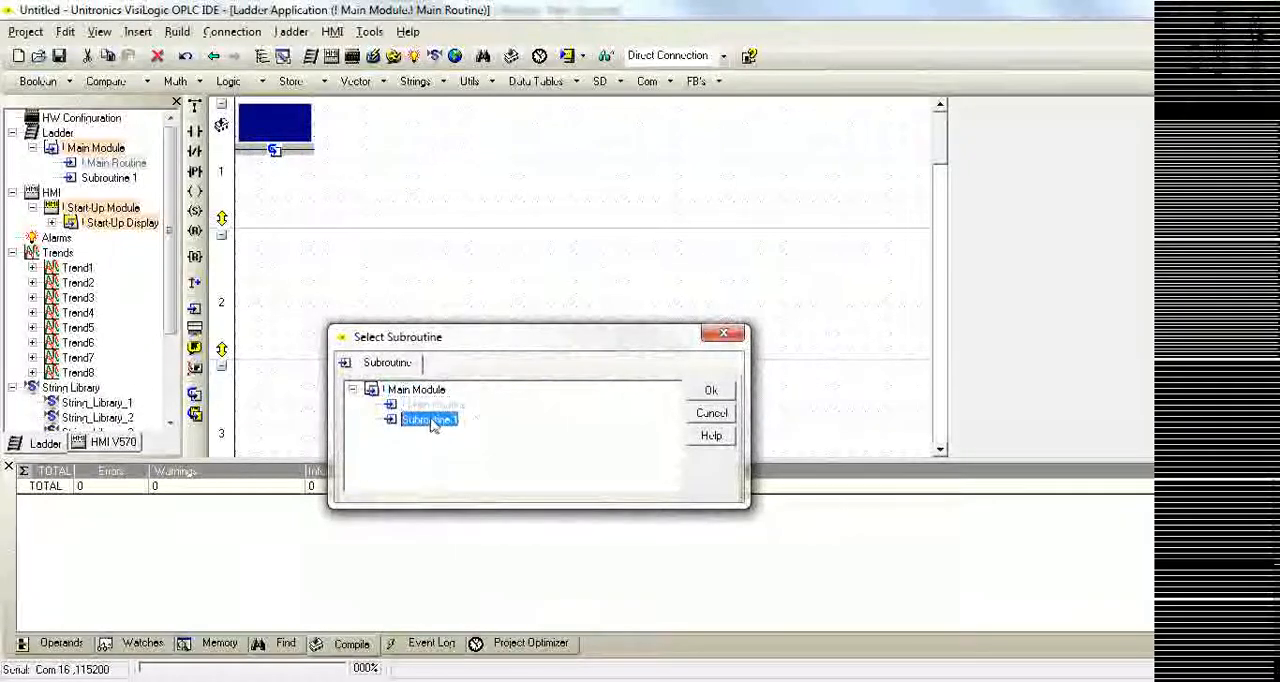
# Add an INC block in Subroutine 1 incrementing MI 8 described as 'log sub calls'
pyautogui.click(712, 390)
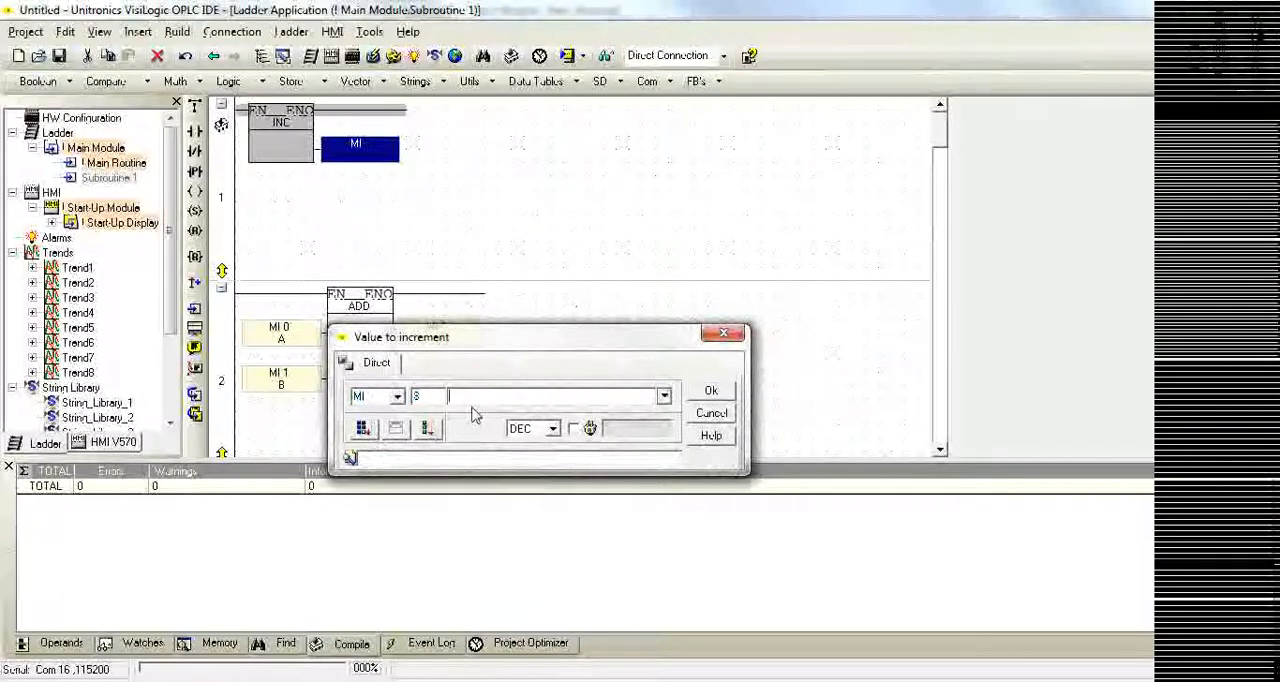
pyautogui.write('log')
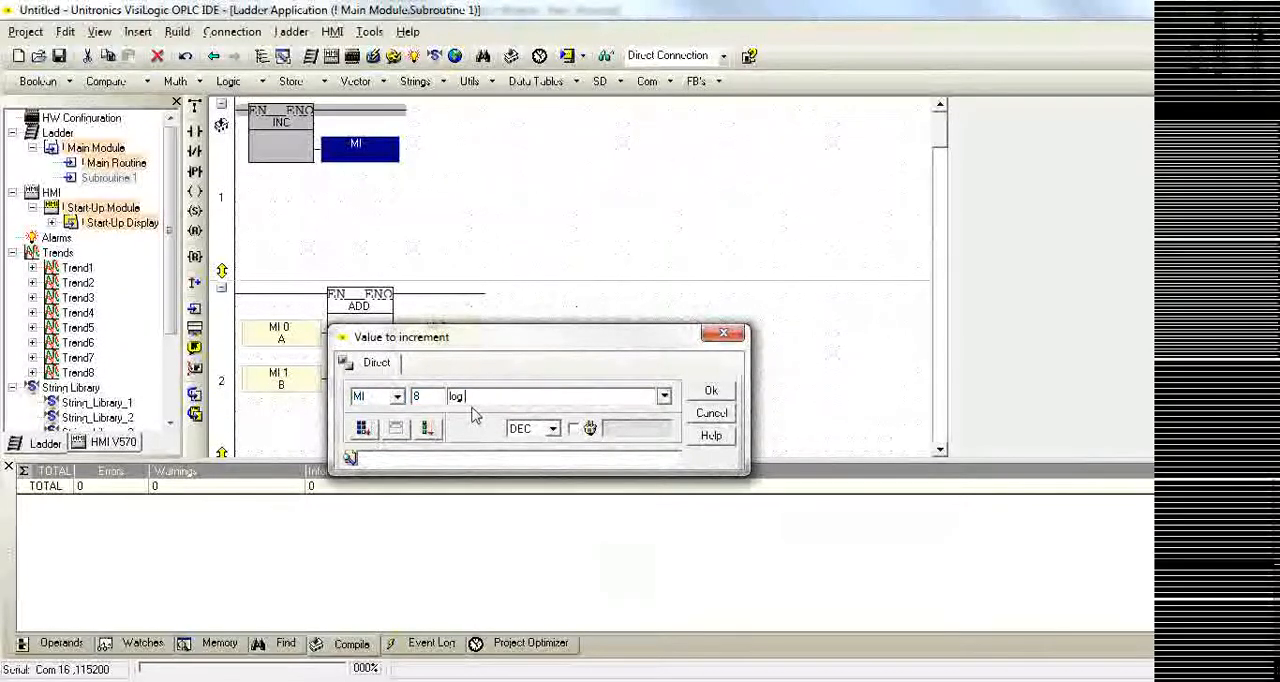
pyautogui.click(710, 390)
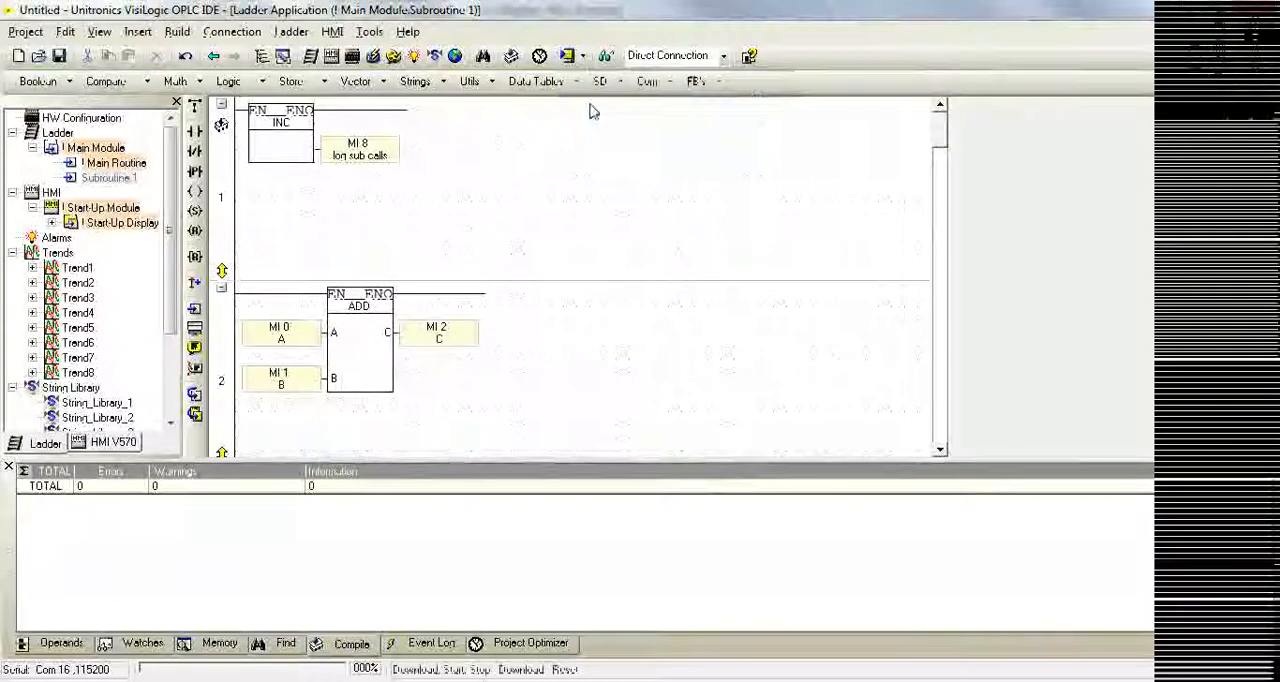
# Download the project to the PLC and acknowledge the Run command
pyautogui.click(352, 644)
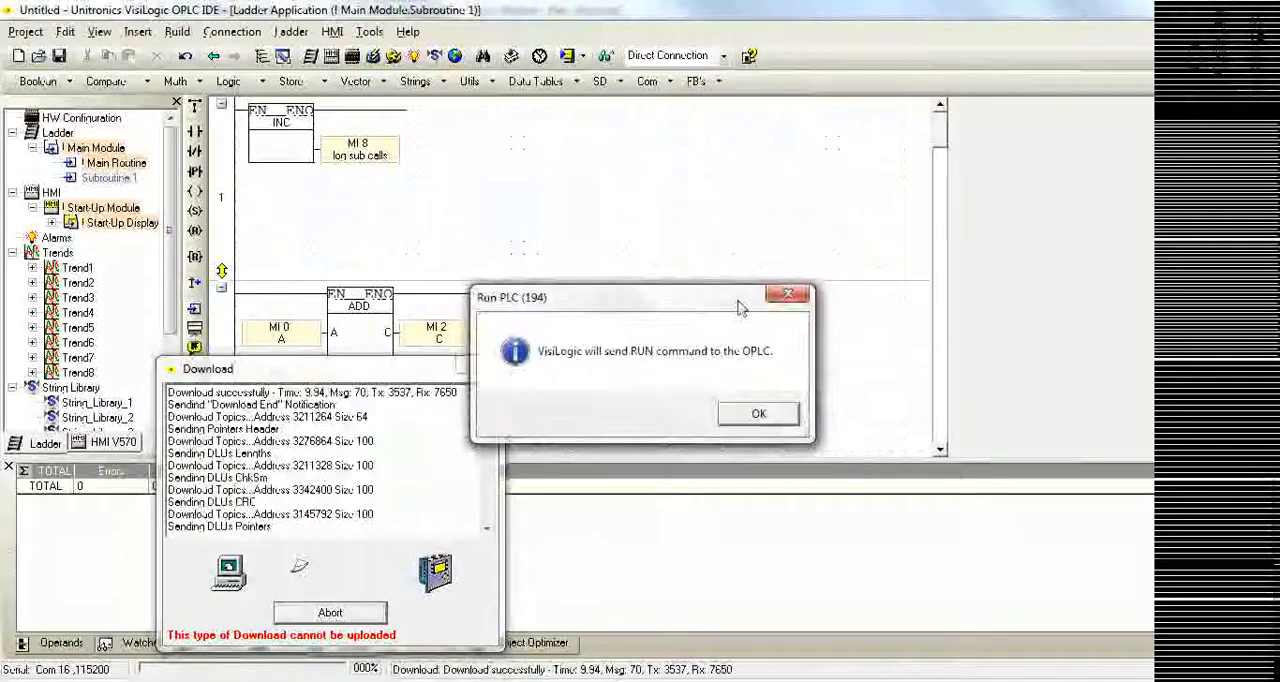
pyautogui.click(756, 412)
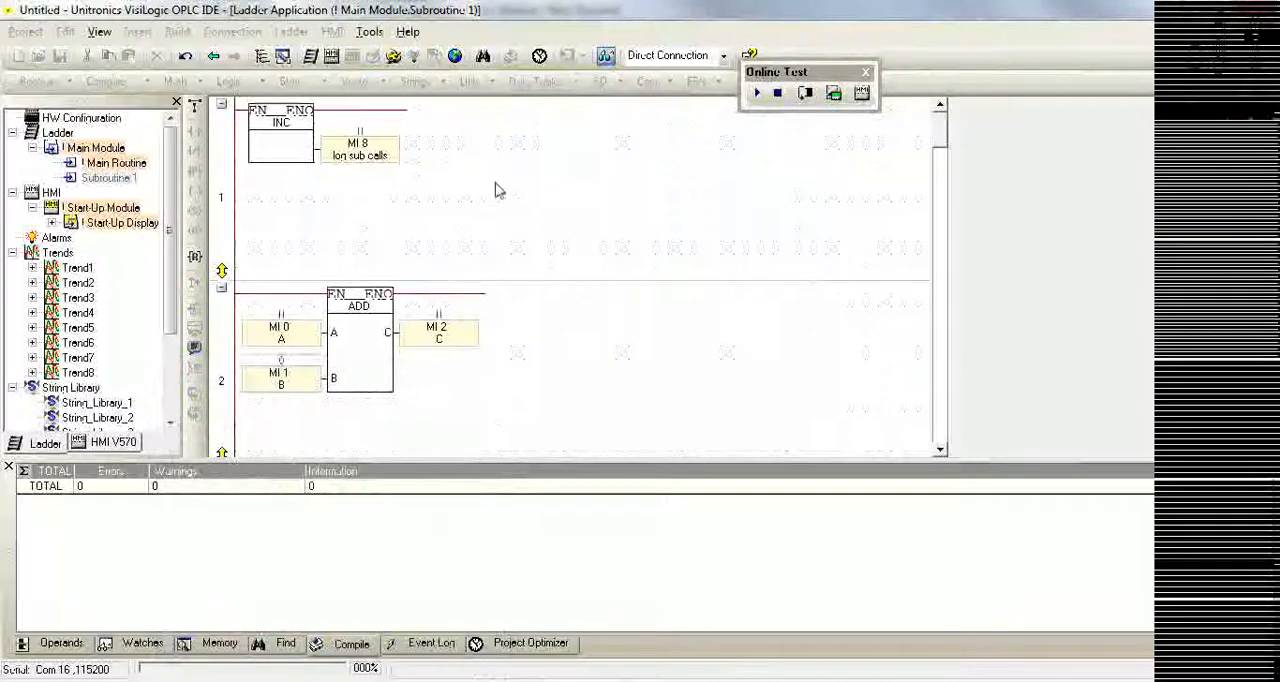
# Show live values so MI 8 counts Subroutine 1 calls, then return to the Main Routine
pyautogui.click(756, 92)
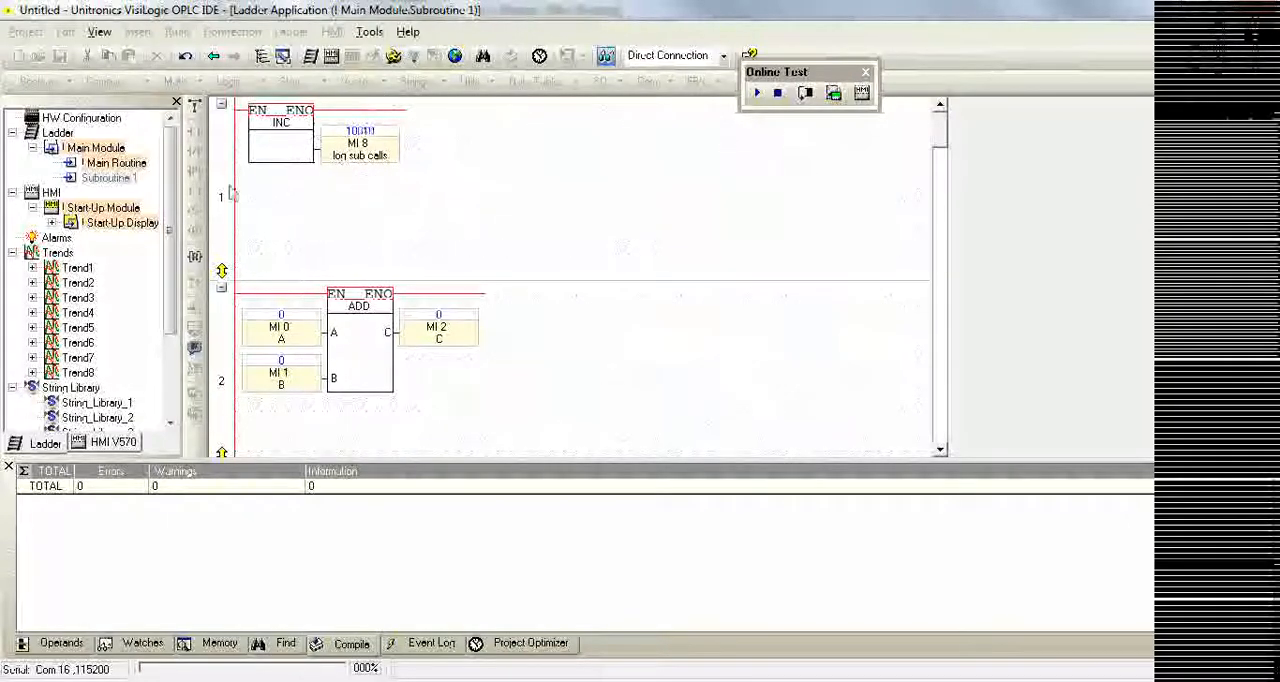
pyautogui.click(116, 162)
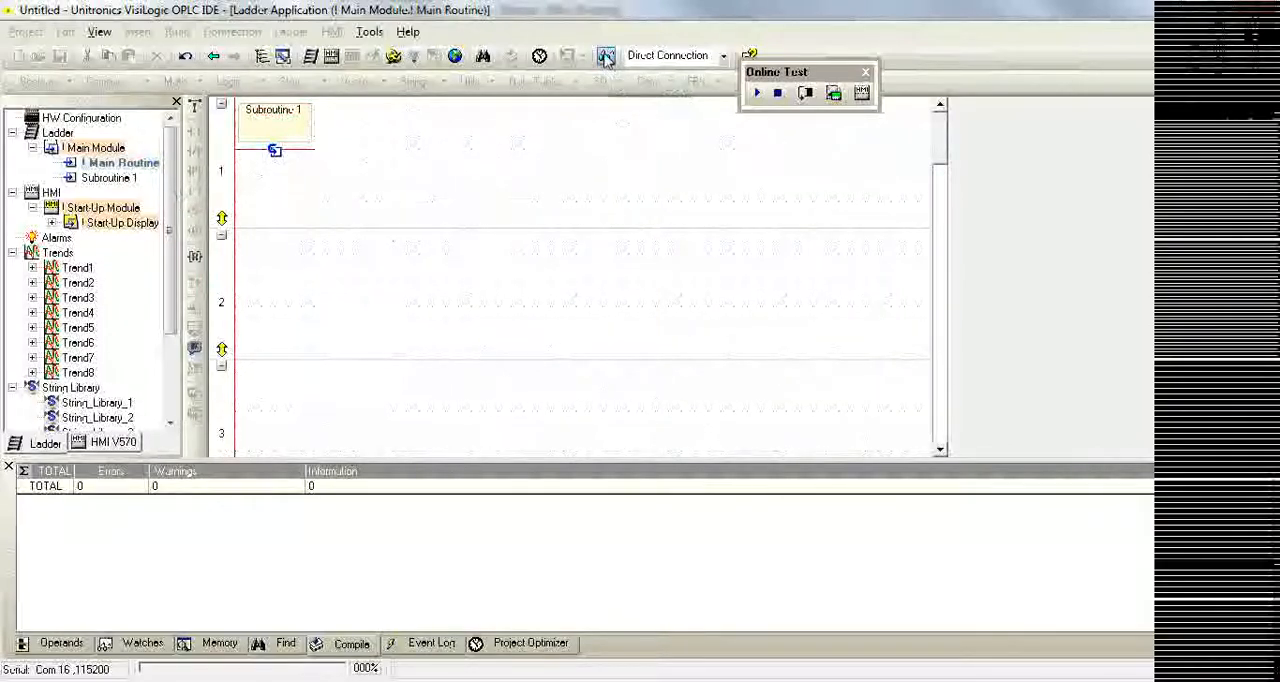
# Gate the Call Subroutine with a positive-transition contact MB 0 and download again
pyautogui.click(864, 72)
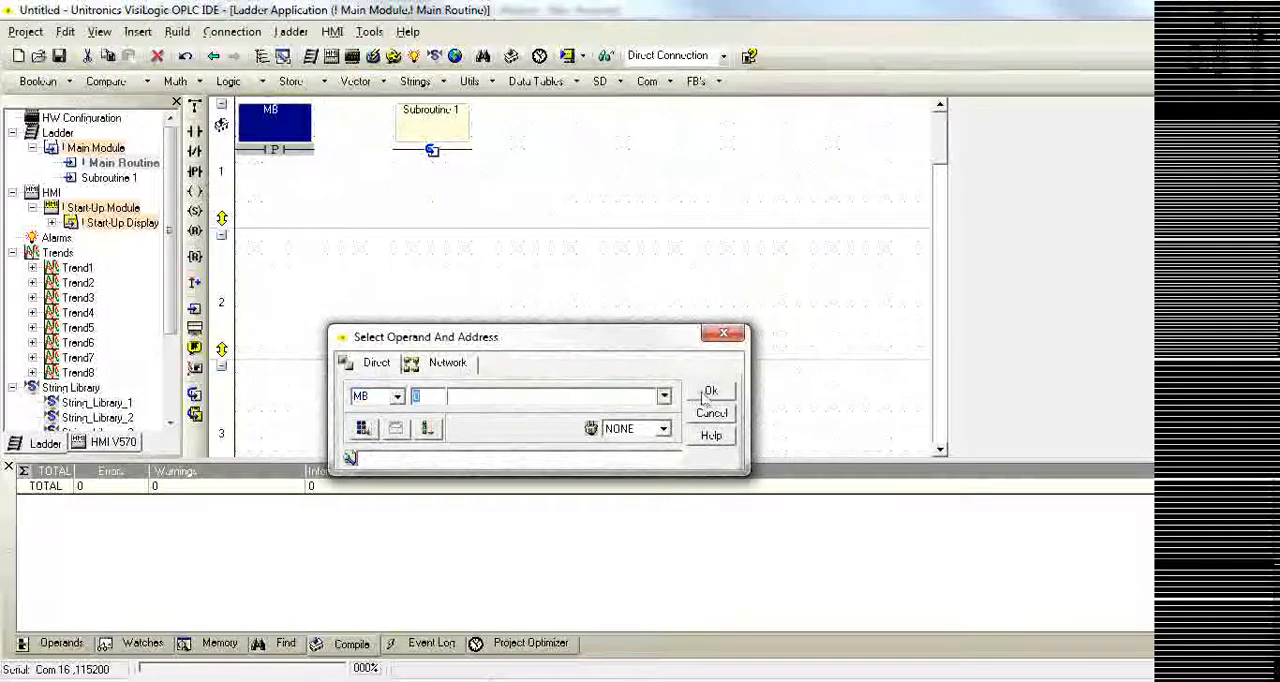
pyautogui.click(712, 390)
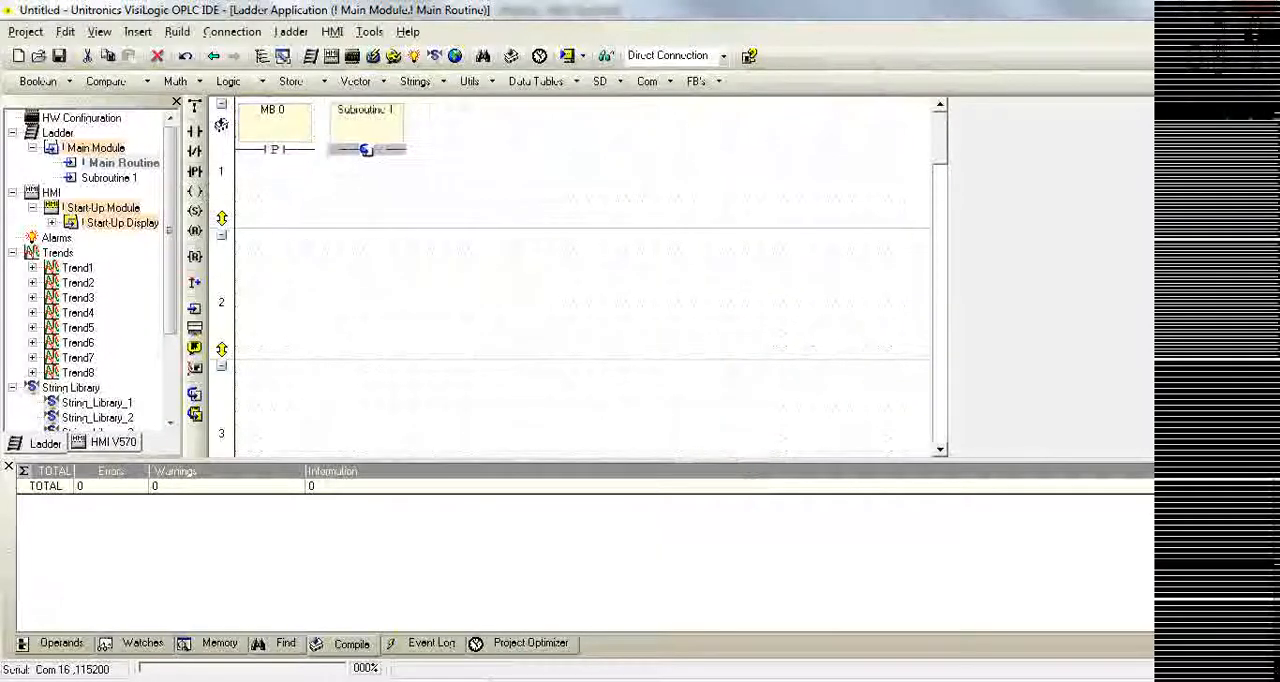
pyautogui.click(576, 56)
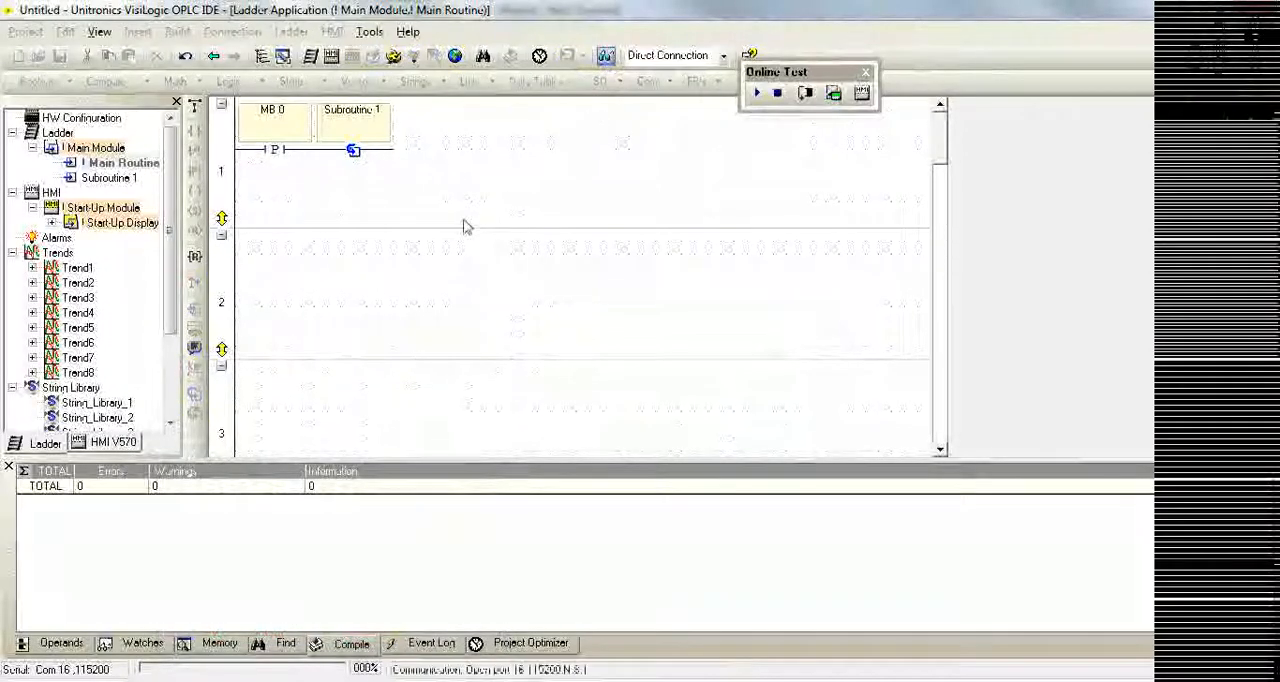
# Reset the live MI 8 call counter in Subroutine 1 from 526 to 0
pyautogui.click(116, 176)
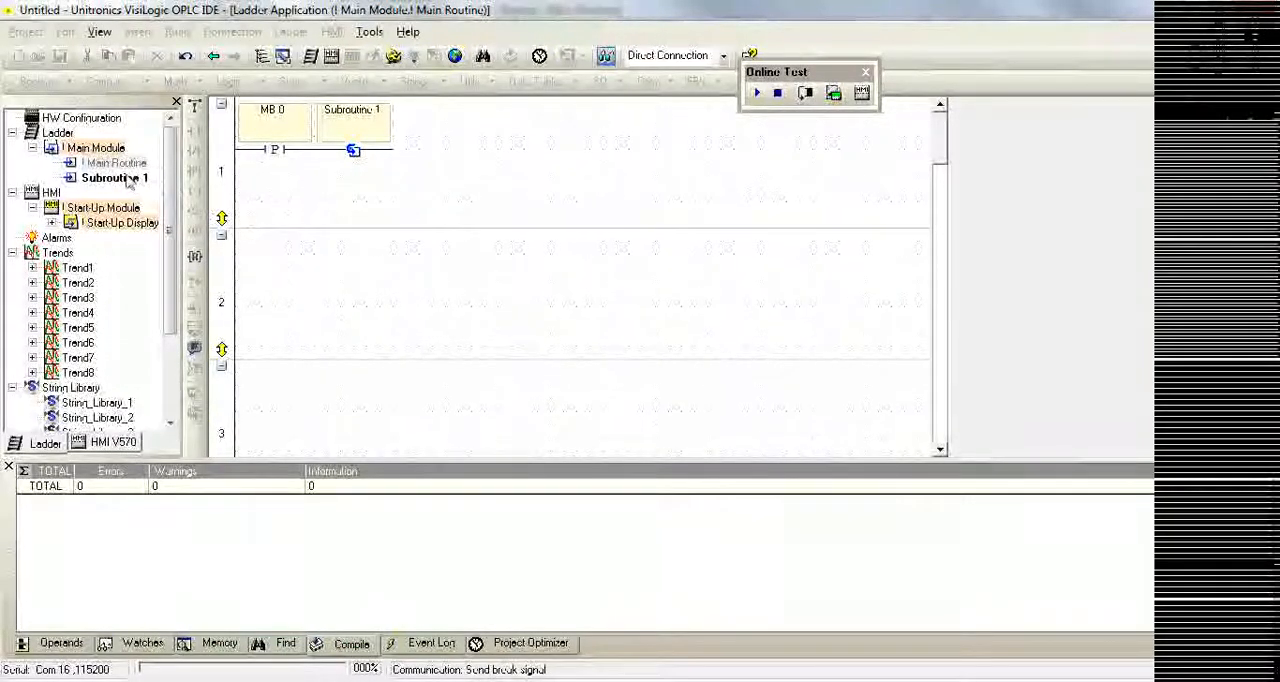
pyautogui.doubleClick(114, 176)
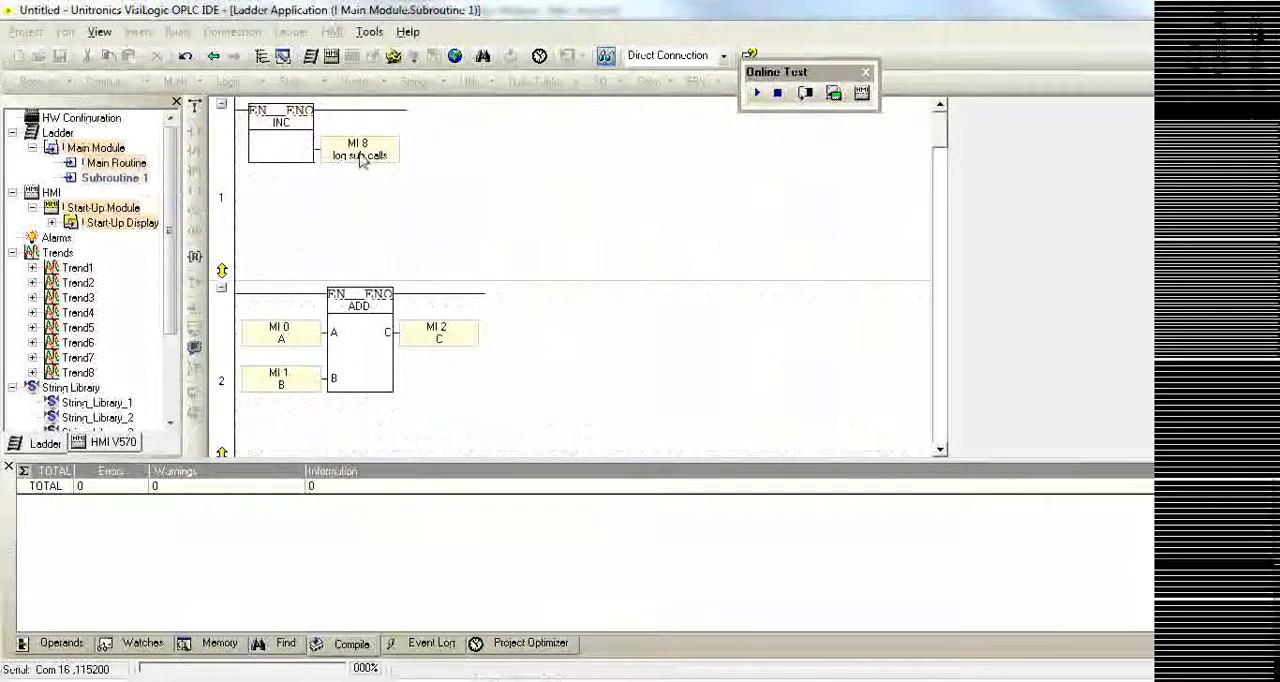
pyautogui.click(756, 92)
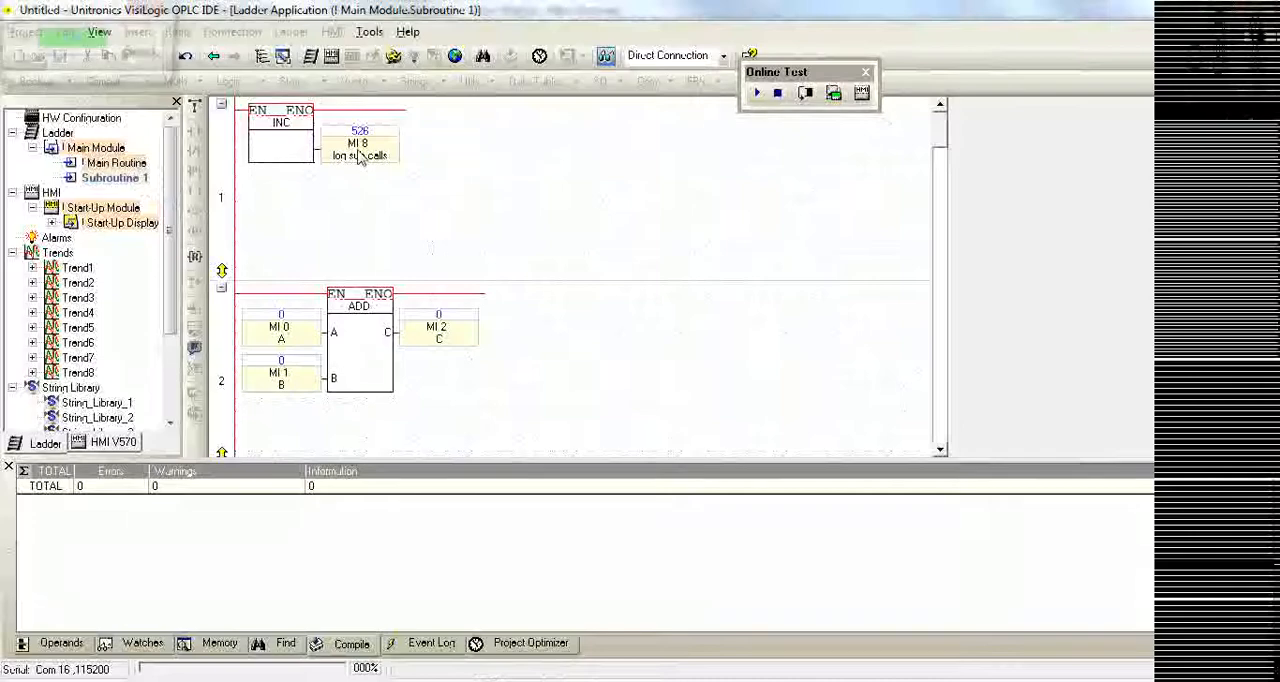
pyautogui.doubleClick(360, 144)
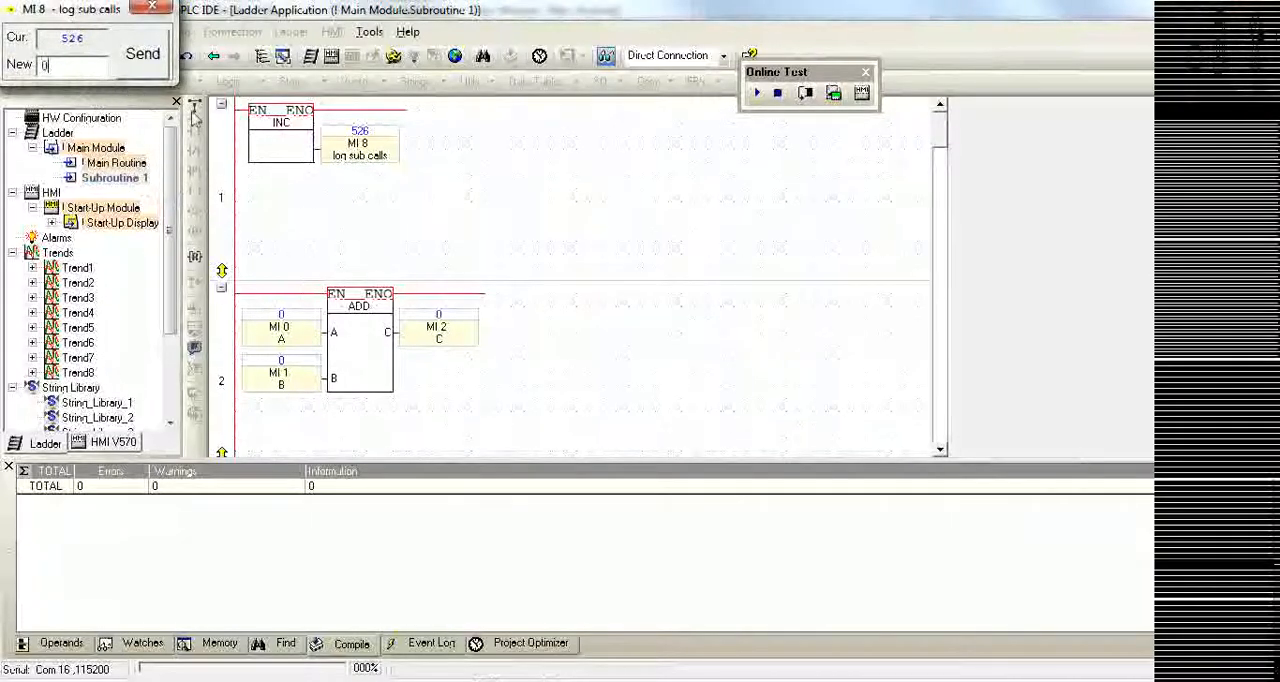
pyautogui.click(142, 52)
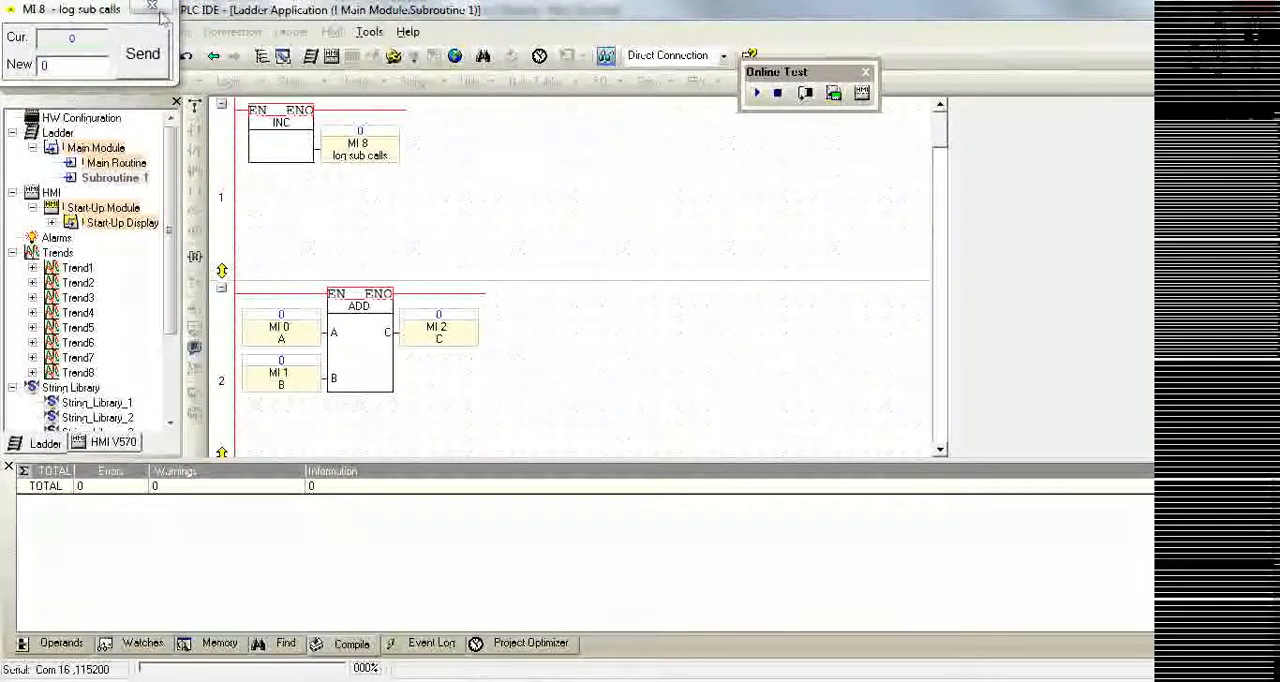
pyautogui.click(152, 8)
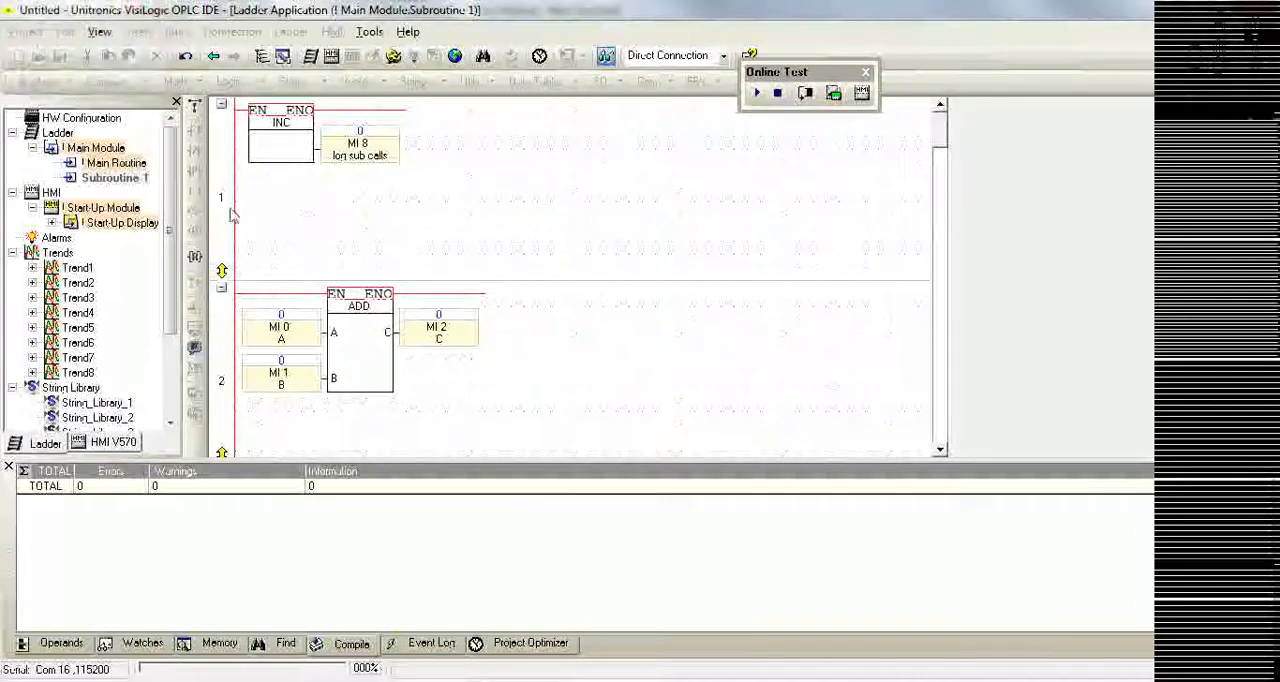
# Toggle MB 0 in the Main Routine so Subroutine 1 logs a single call
pyautogui.click(116, 162)
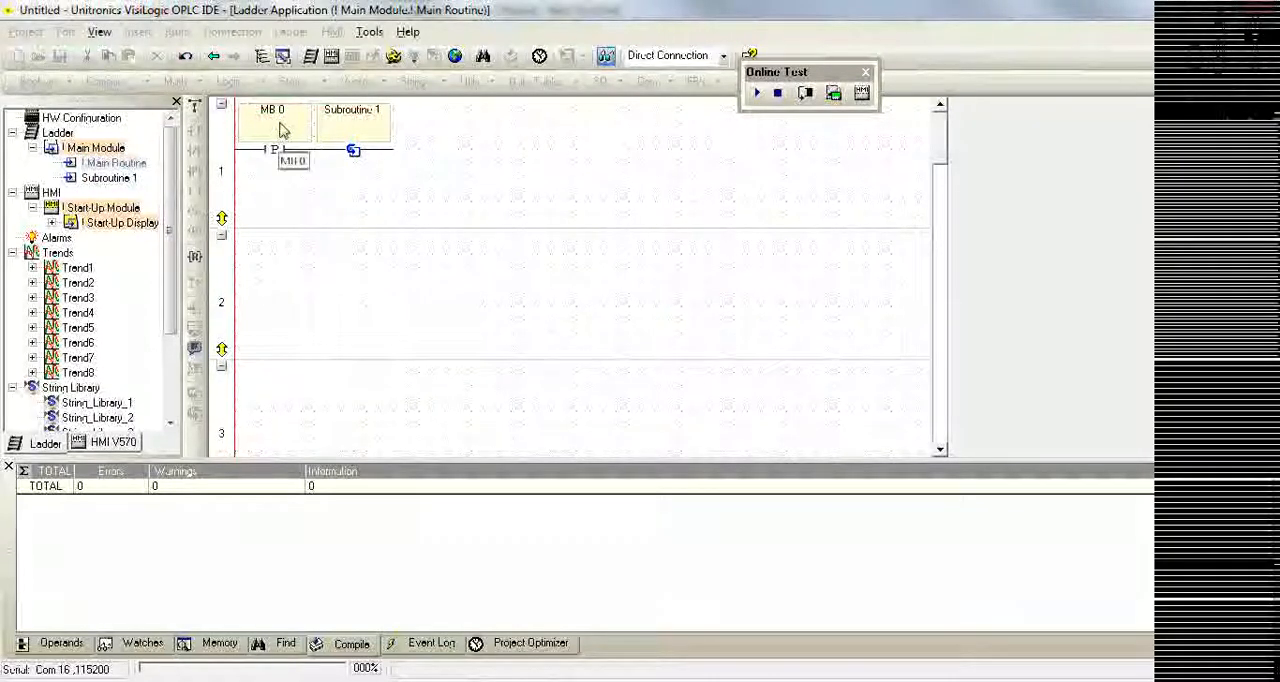
pyautogui.doubleClick(272, 148)
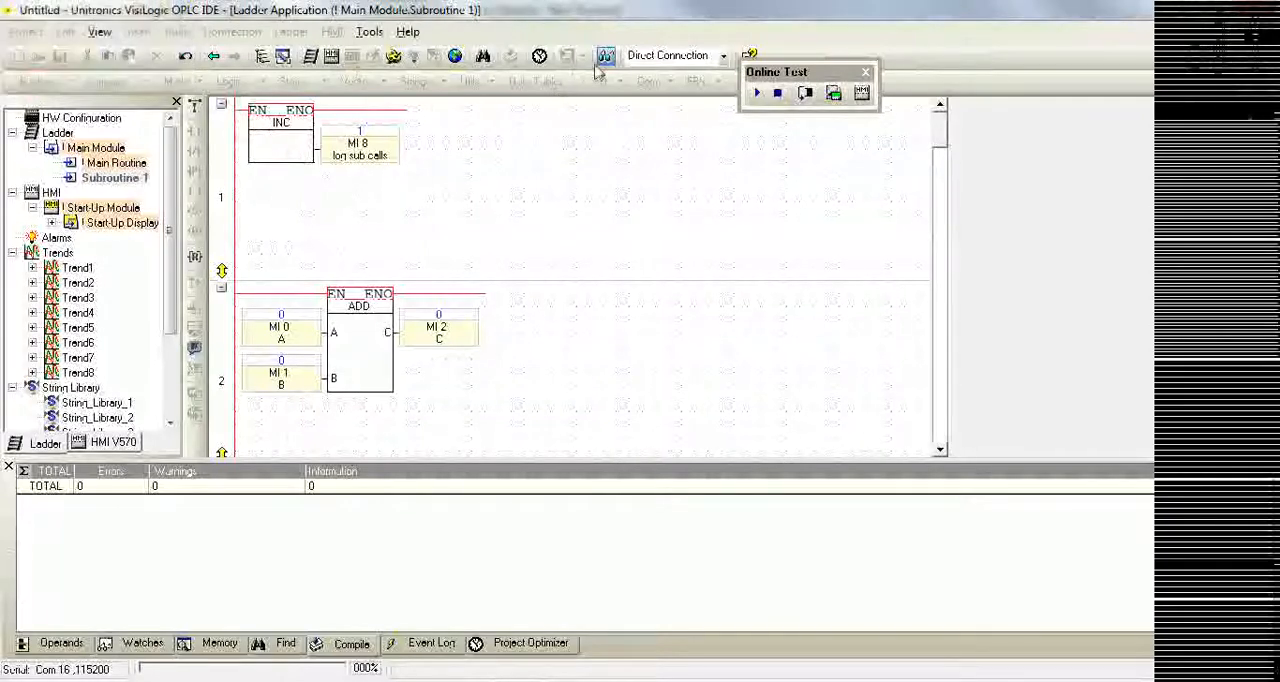
# Exit online test mode back to offline editing of Subroutine 1
pyautogui.click(864, 72)
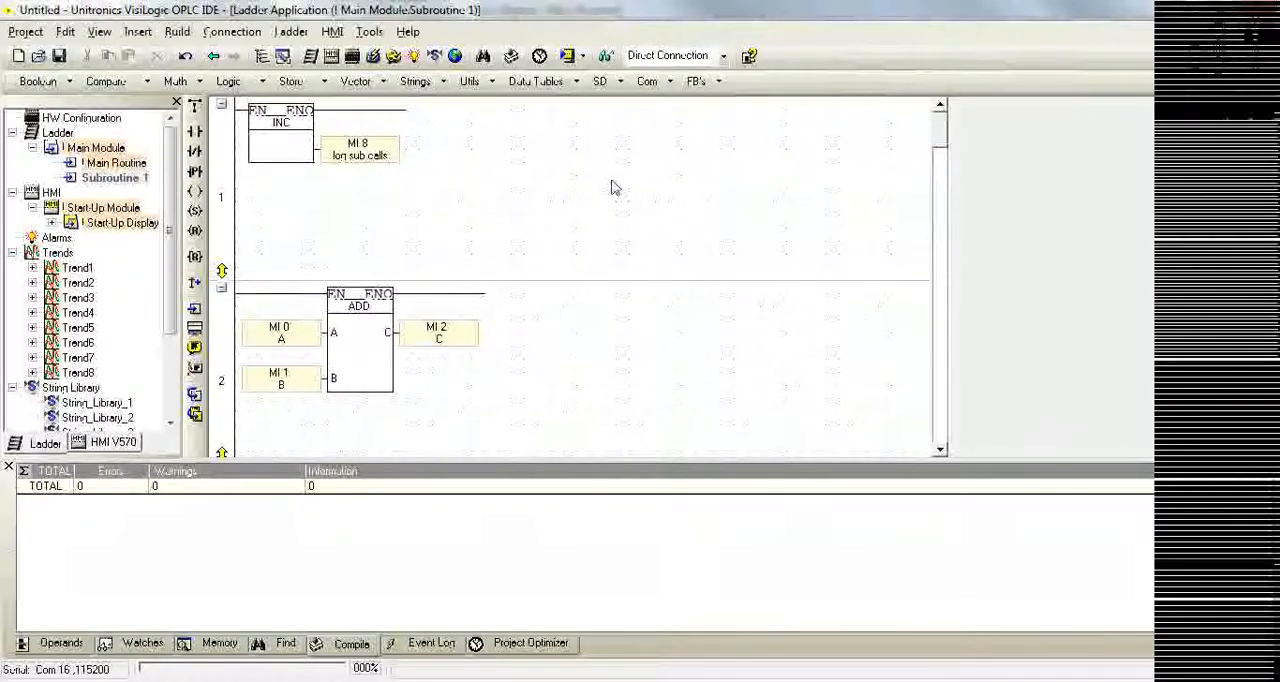
pyautogui.moveTo(620, 194)
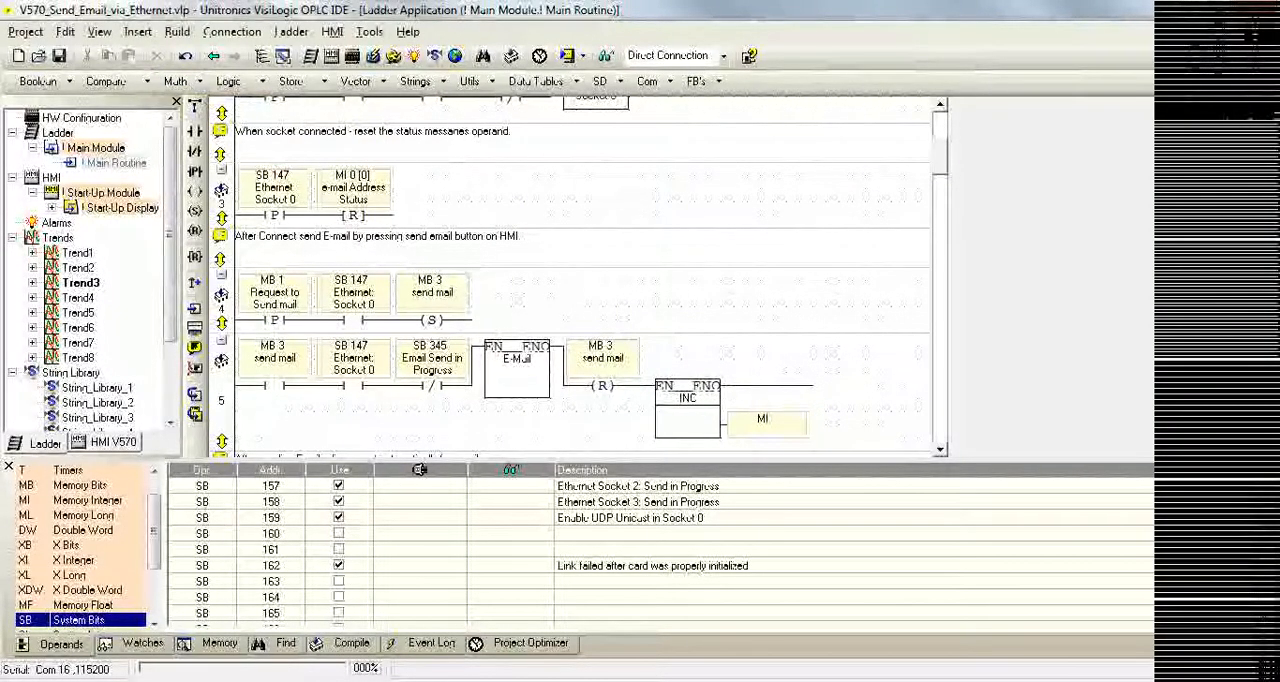
# Set the email rung's INC block after the MB 3 reset to increment MI 2
pyautogui.doubleClick(764, 420)
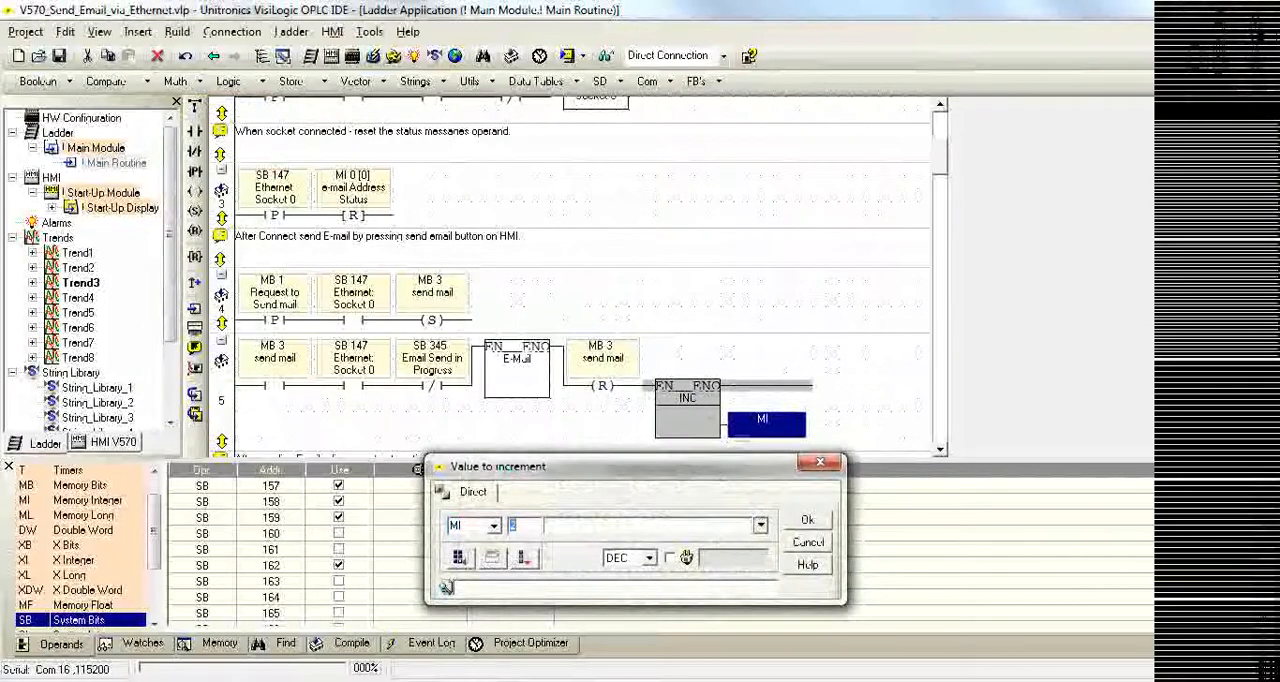
pyautogui.click(806, 520)
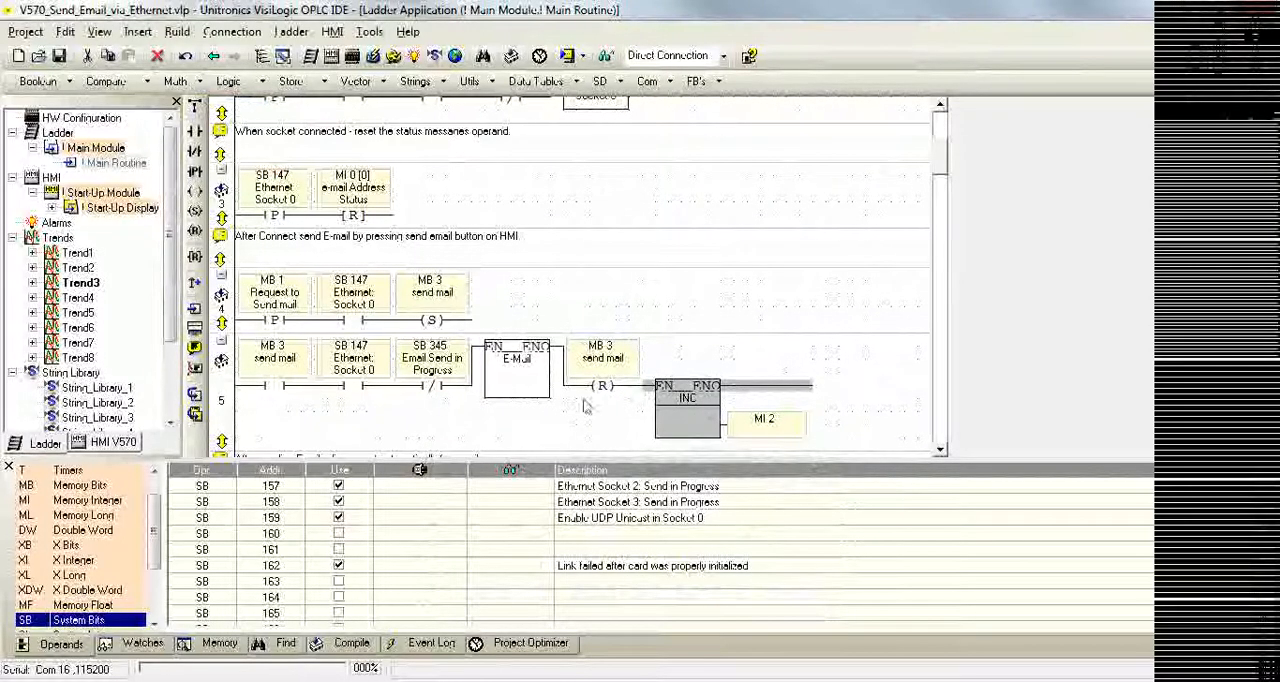
pyautogui.moveTo(884, 406)
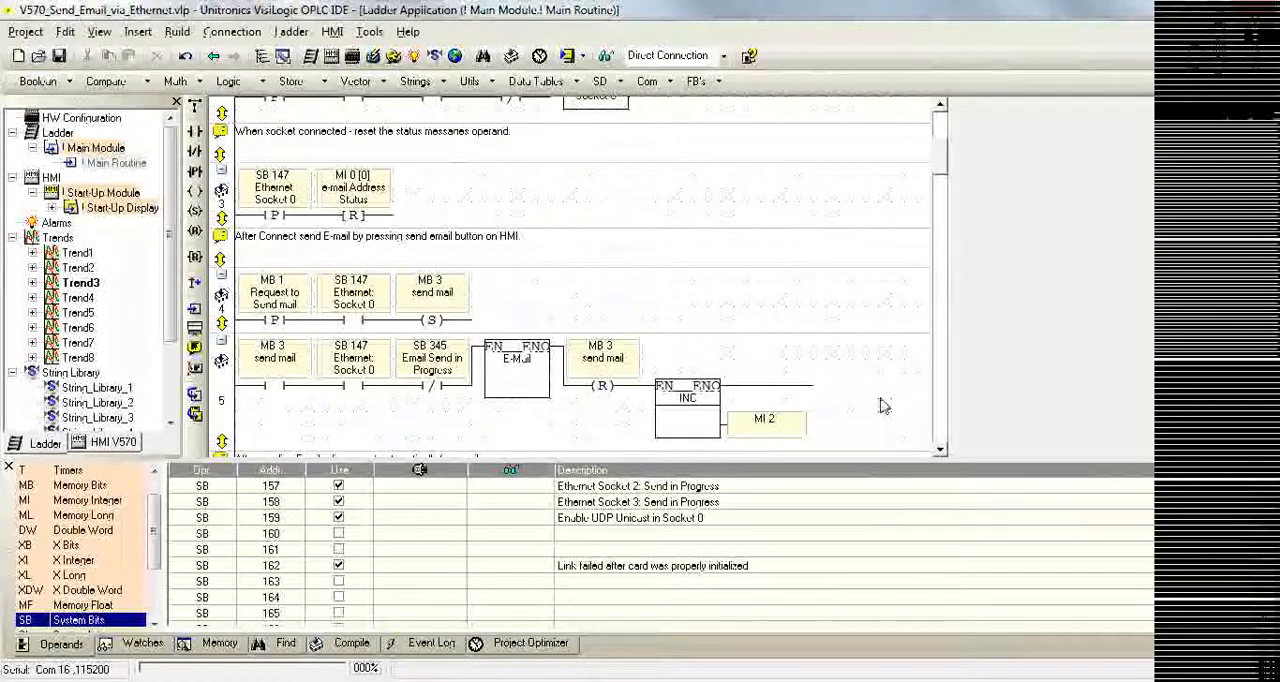
pyautogui.moveTo(330, 274)
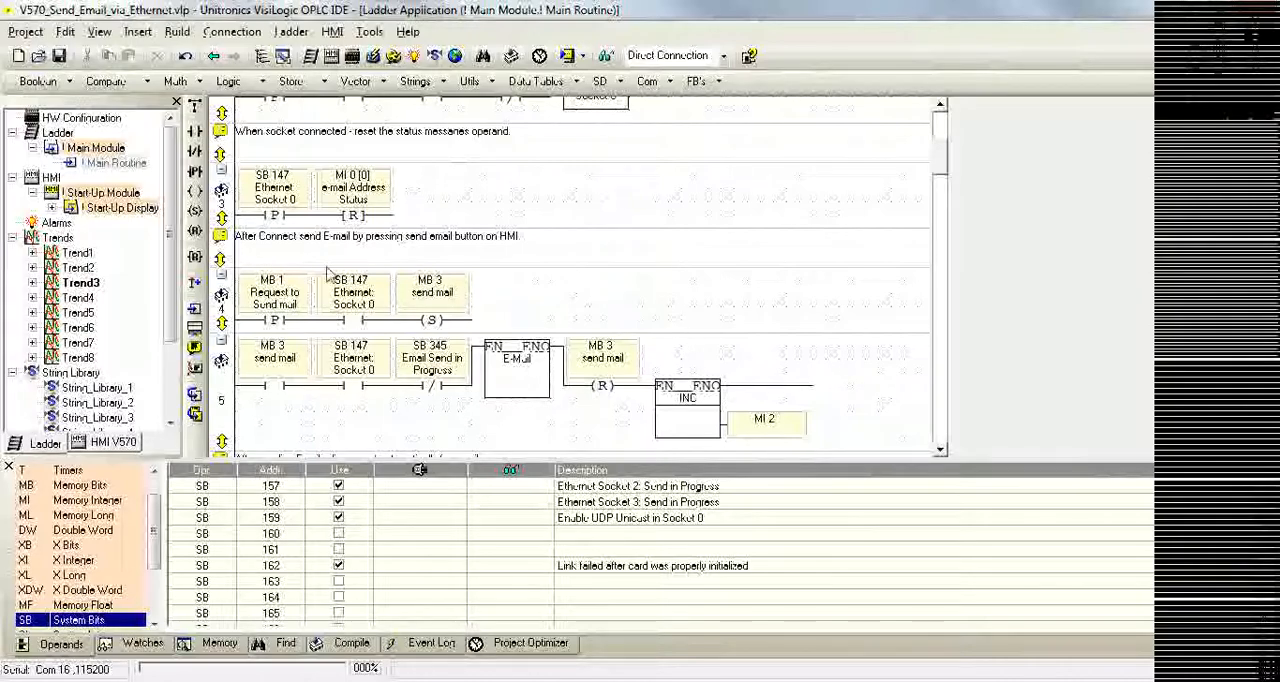